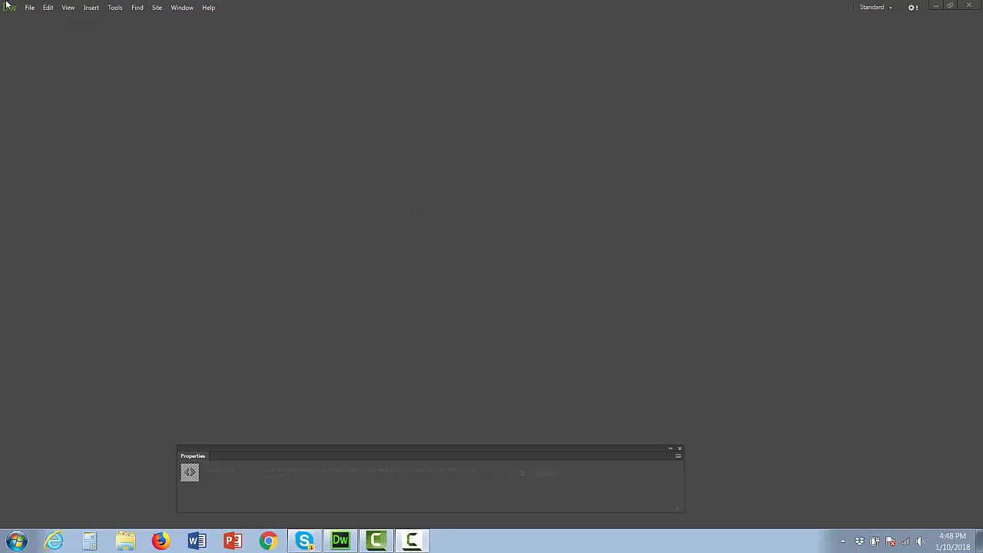
# Bring up the File menu commands over the empty workspace
pyautogui.click(29, 6)
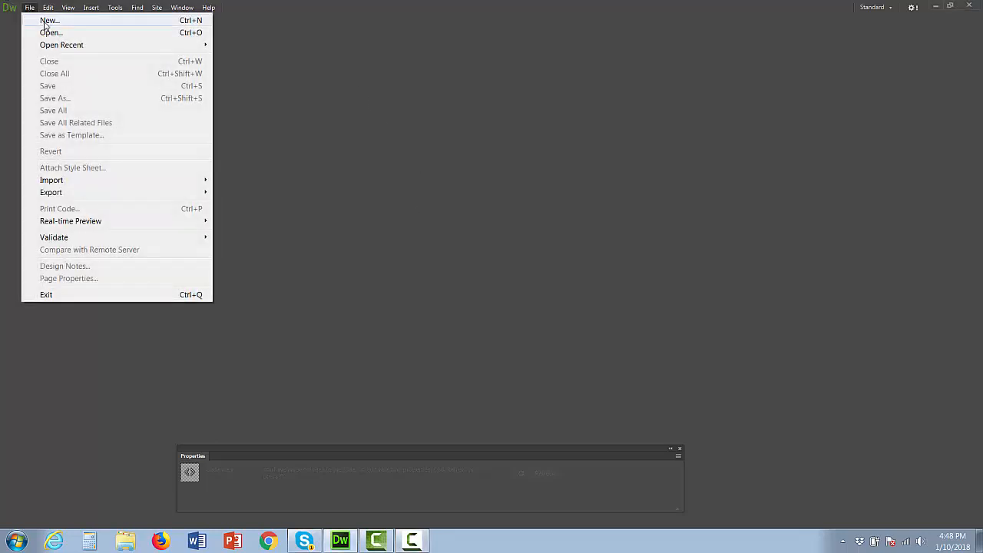
# Create a new blank HTML5 document, Untitled-2, with its starter markup
pyautogui.click(49, 20)
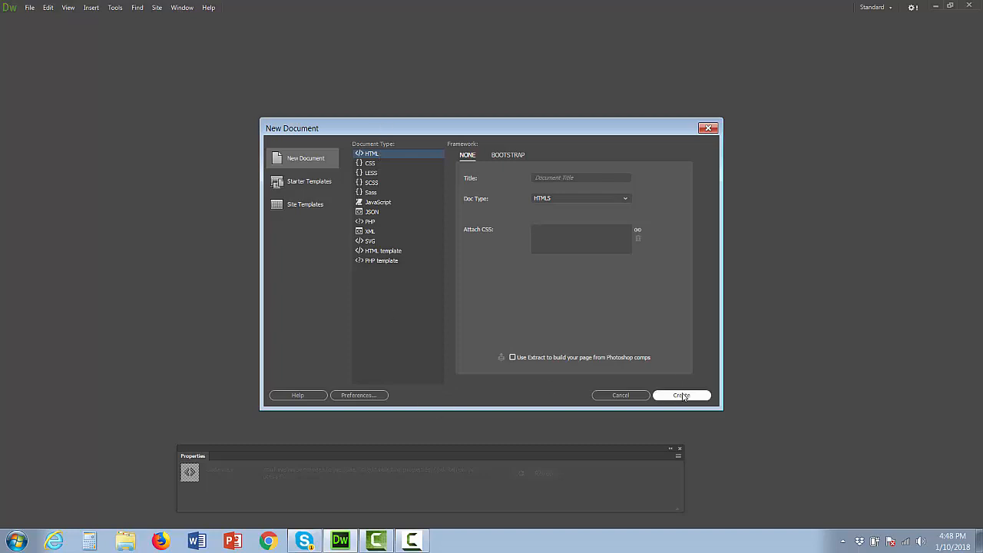
pyautogui.click(680, 395)
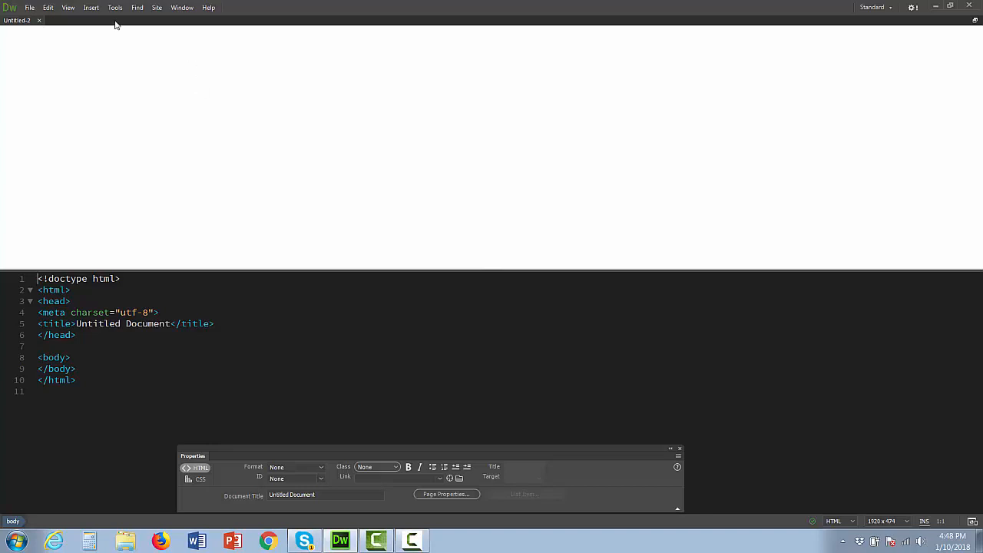
pyautogui.moveTo(146, 47)
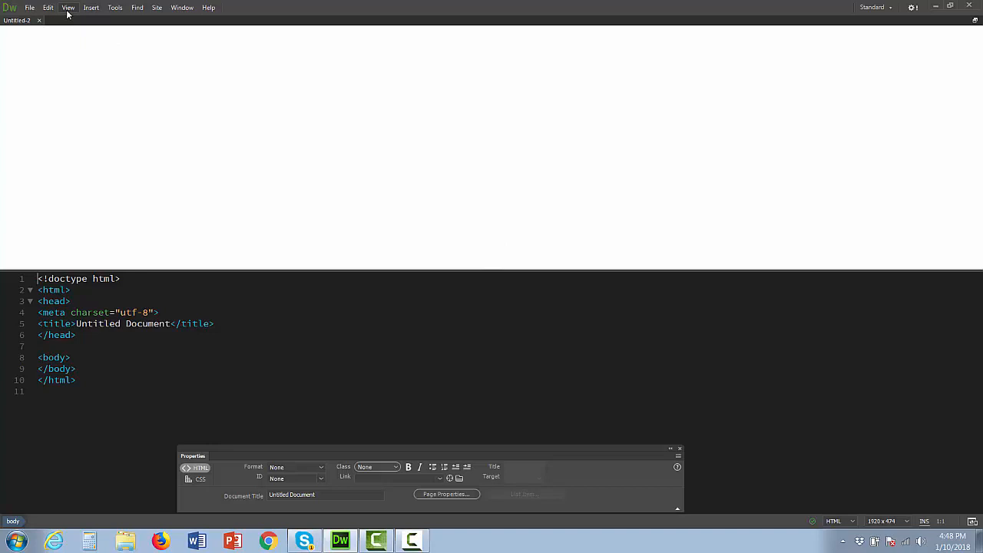
# Bring up the View menu's layout options over the new document
pyautogui.click(68, 6)
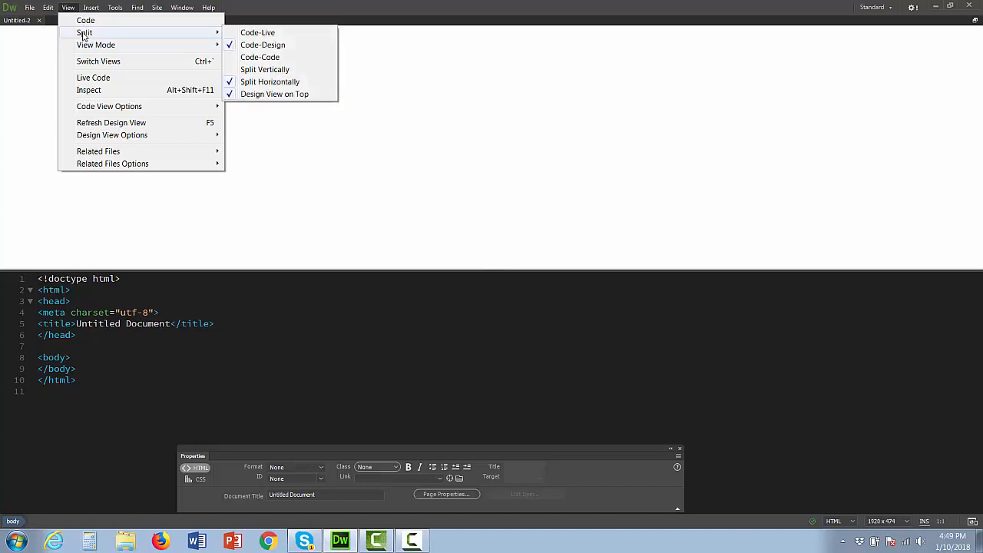
pyautogui.moveTo(298, 43)
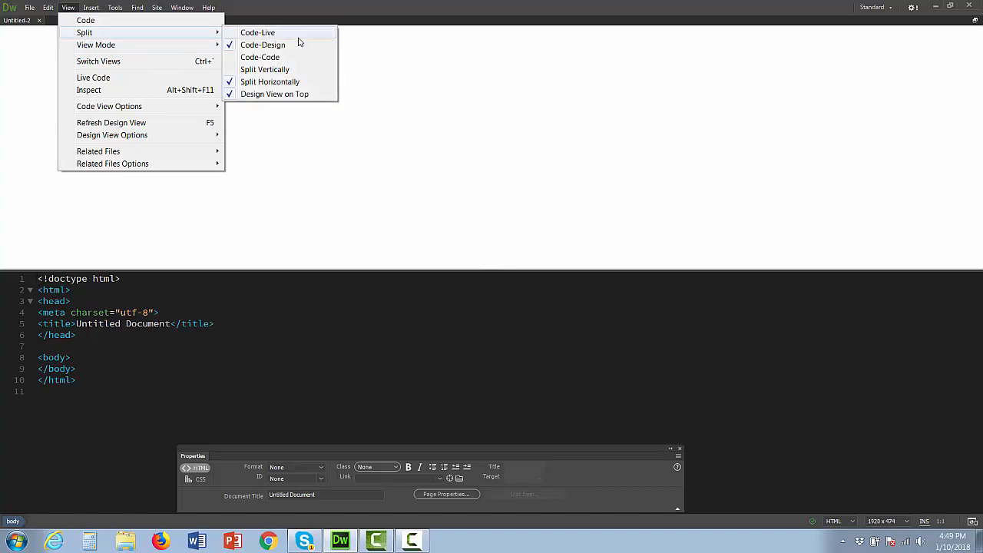
pyautogui.moveTo(279, 49)
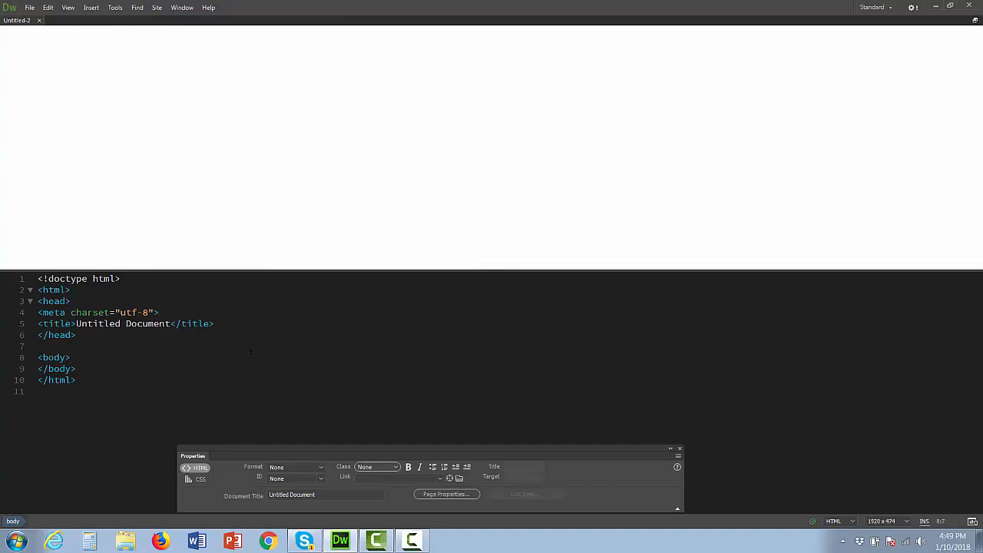
pyautogui.moveTo(258, 245)
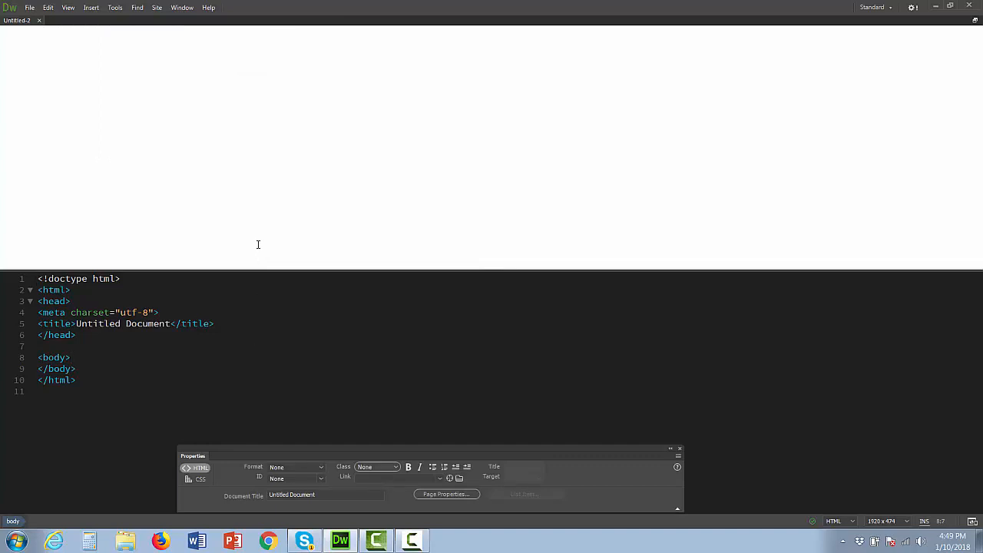
pyautogui.moveTo(456, 440)
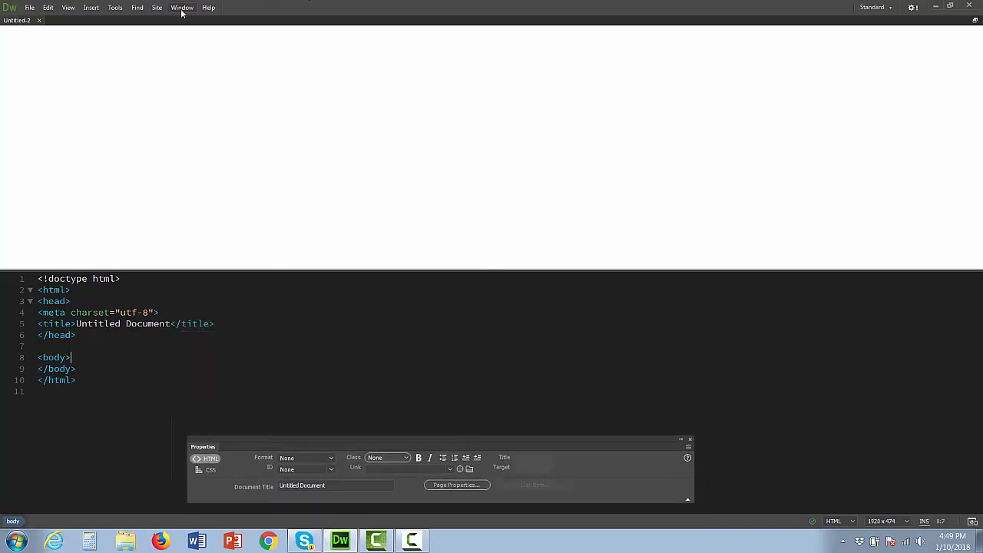
pyautogui.click(181, 6)
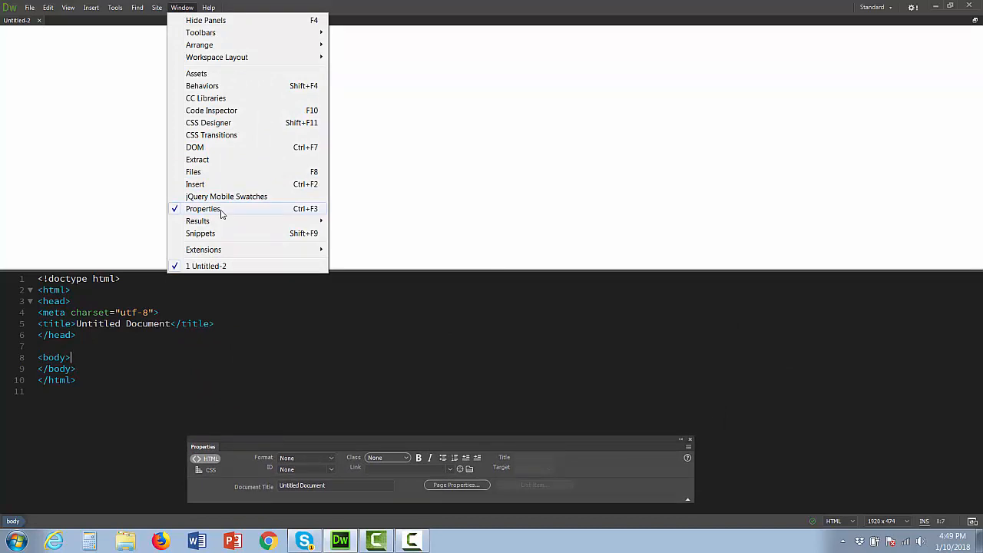
pyautogui.moveTo(206, 20)
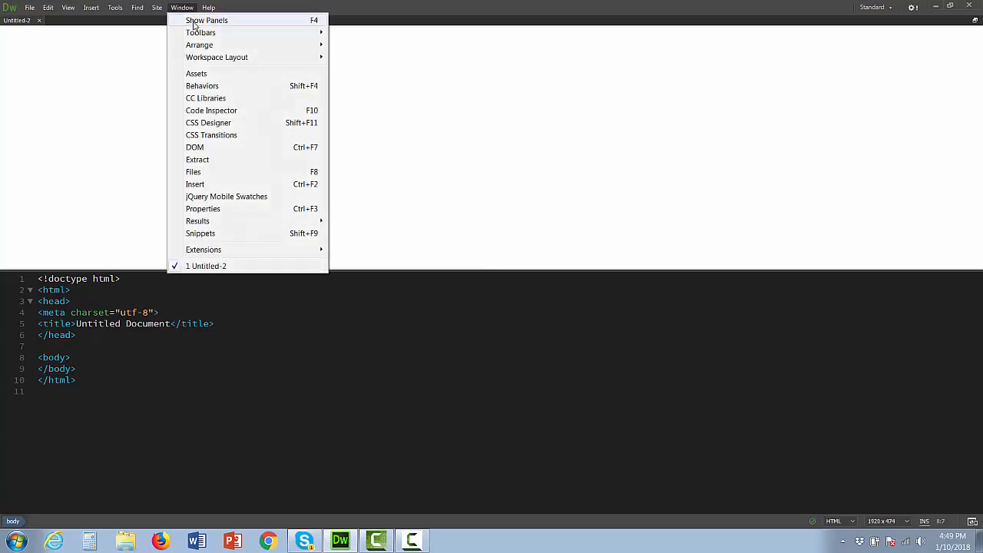
pyautogui.click(203, 209)
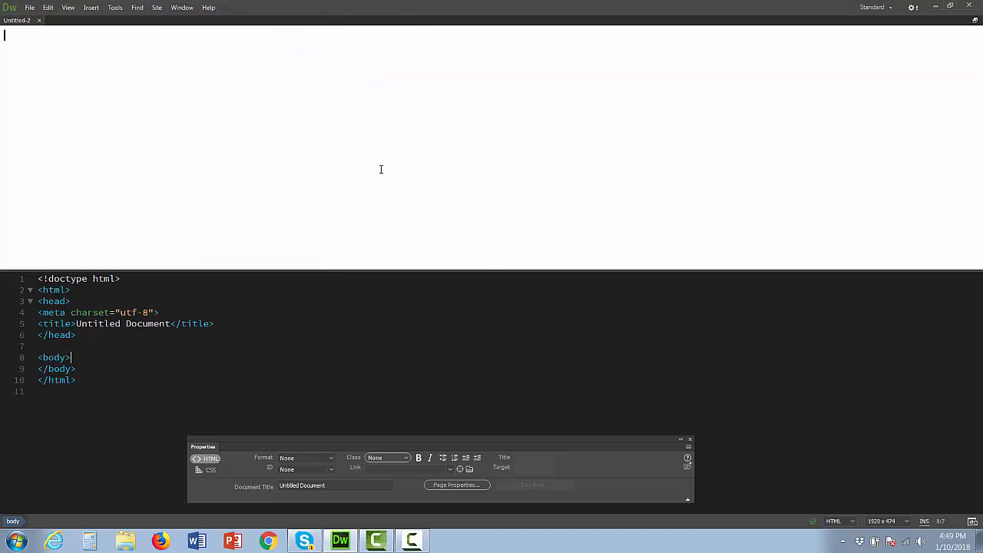
pyautogui.moveTo(350, 520)
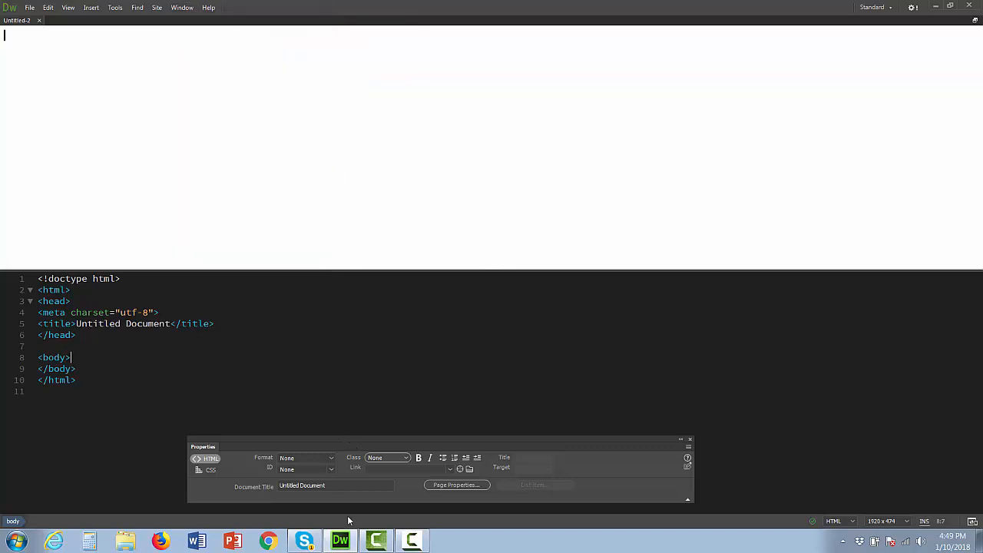